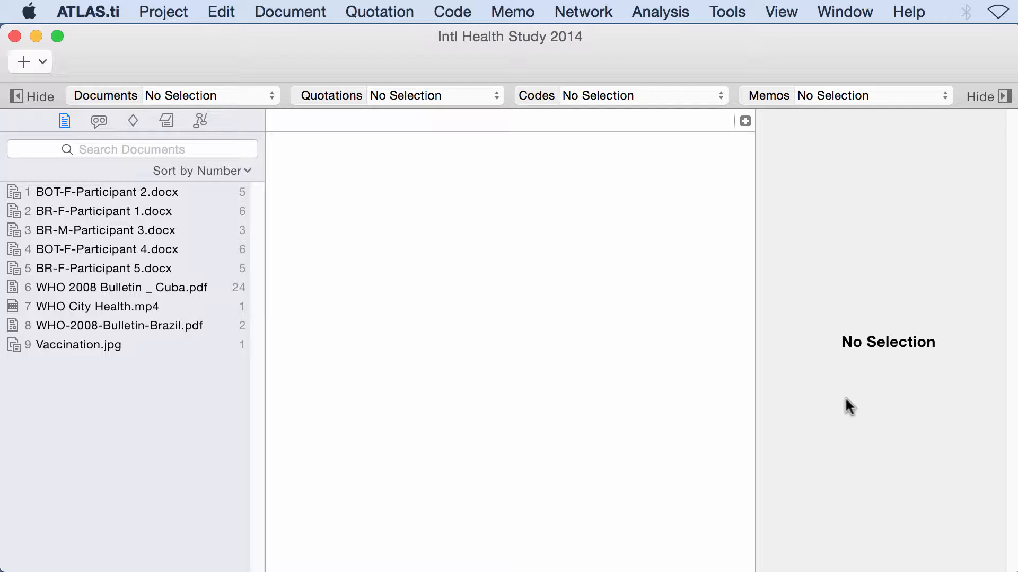
mouse_move(679, 234)
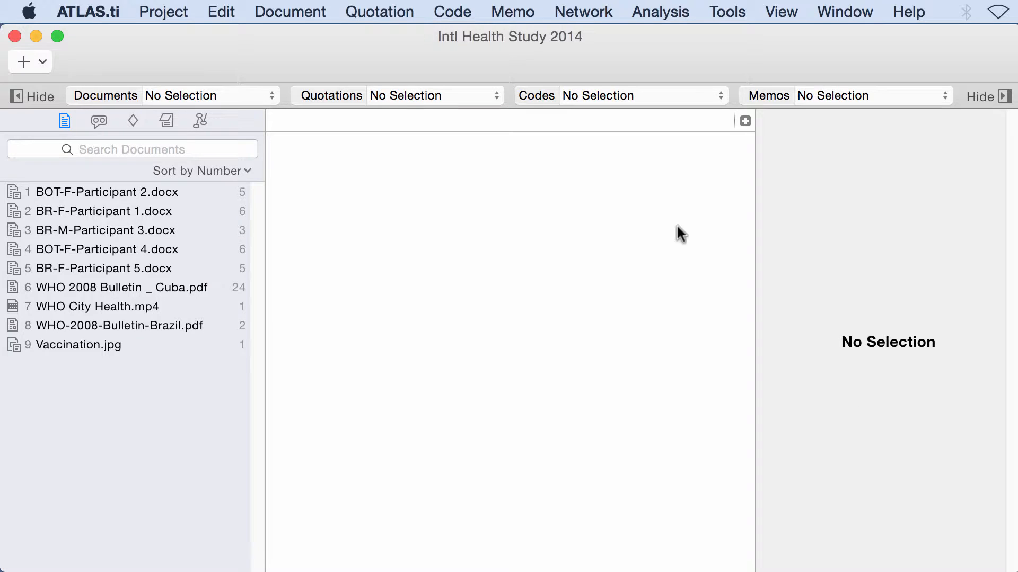
- Generate the Codebook report from the Code menu for all 26 commented codes
left_click(452, 12)
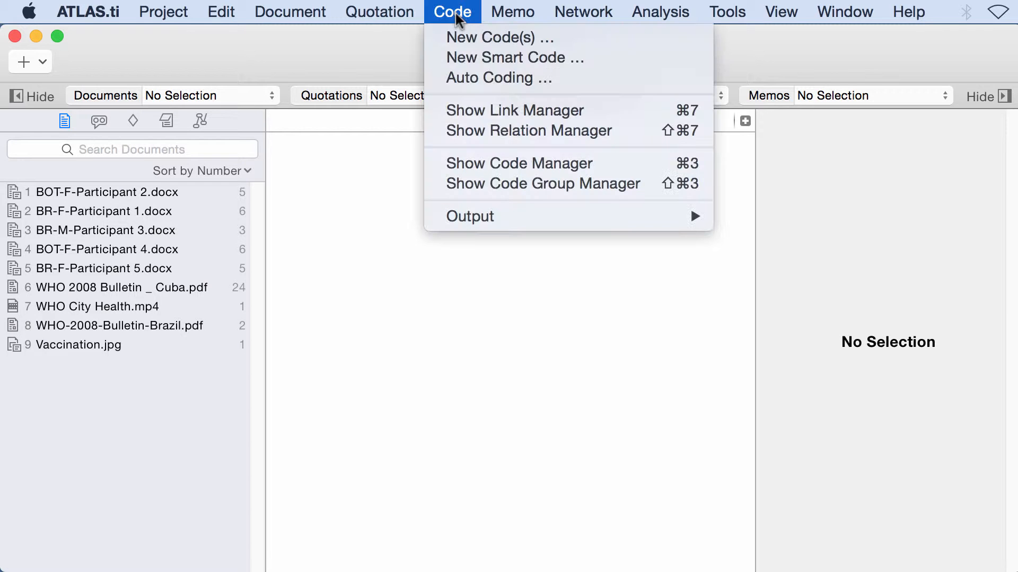
mouse_move(468, 216)
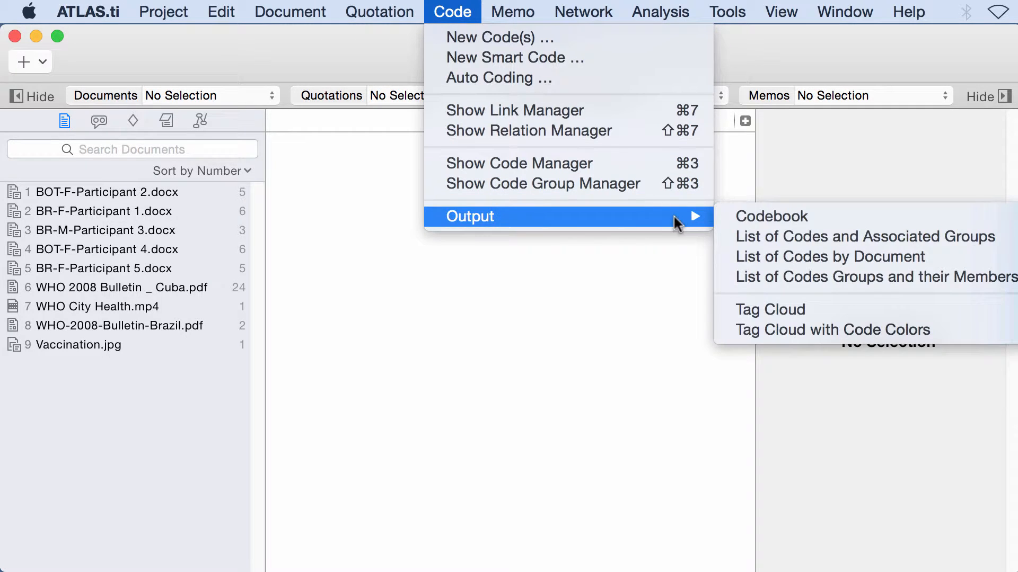
left_click(771, 216)
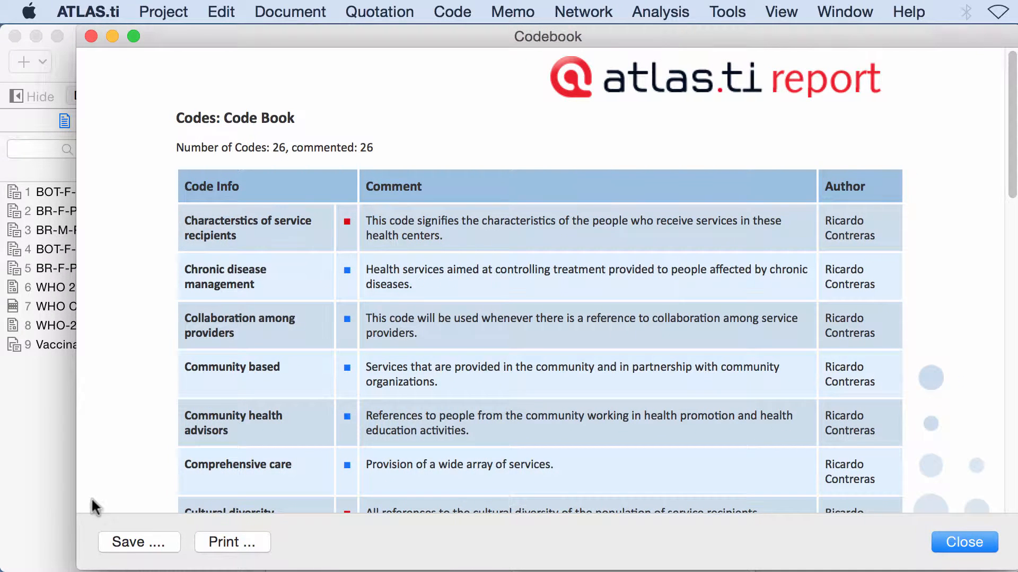
mouse_move(232, 304)
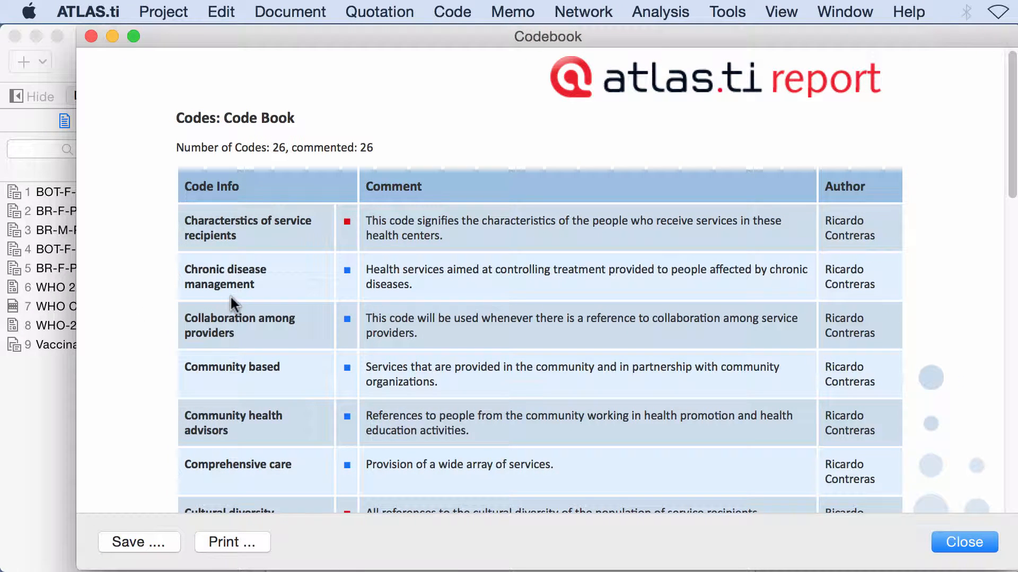
mouse_move(356, 266)
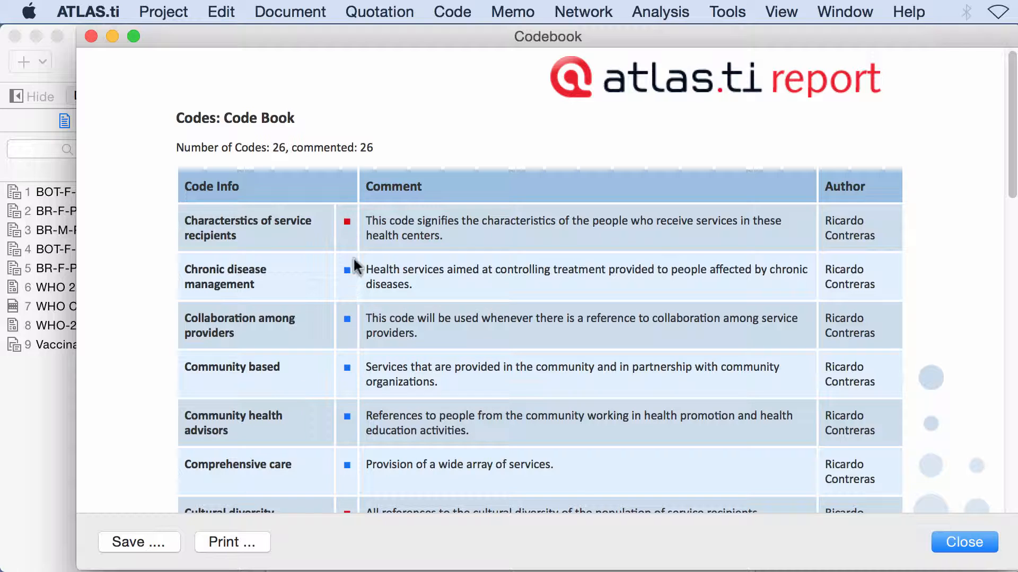
mouse_move(365, 382)
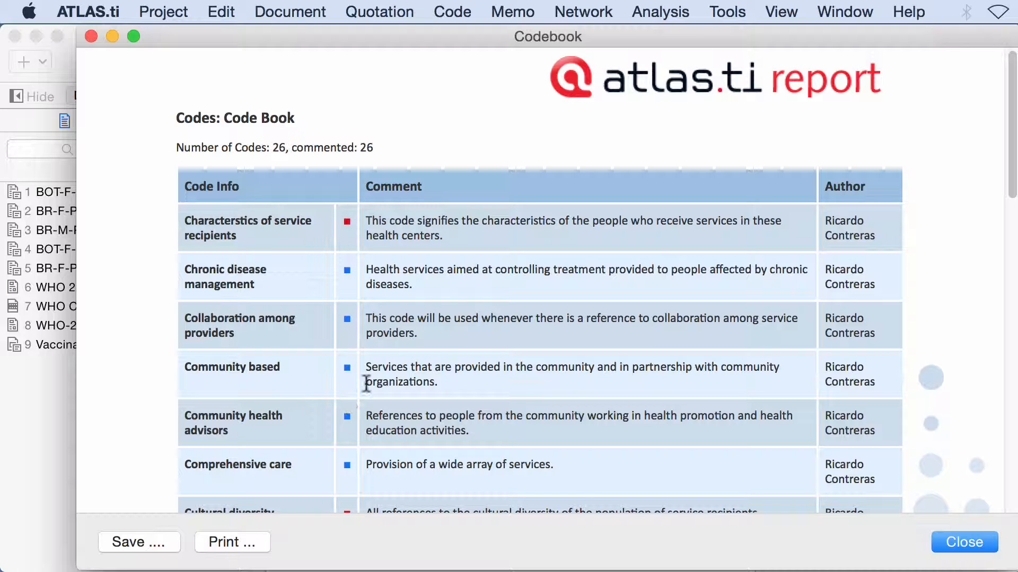
mouse_move(398, 224)
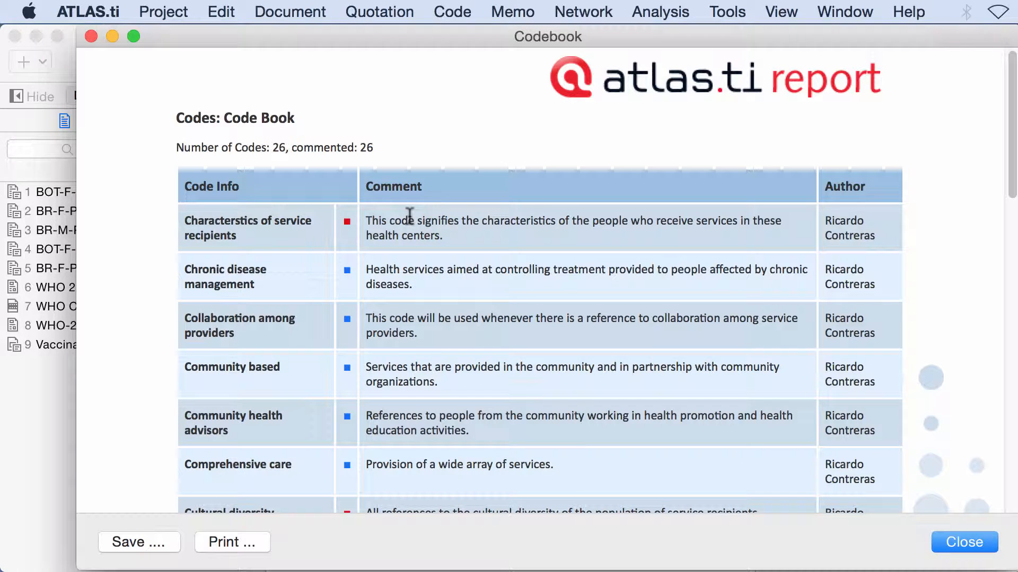
mouse_move(244, 456)
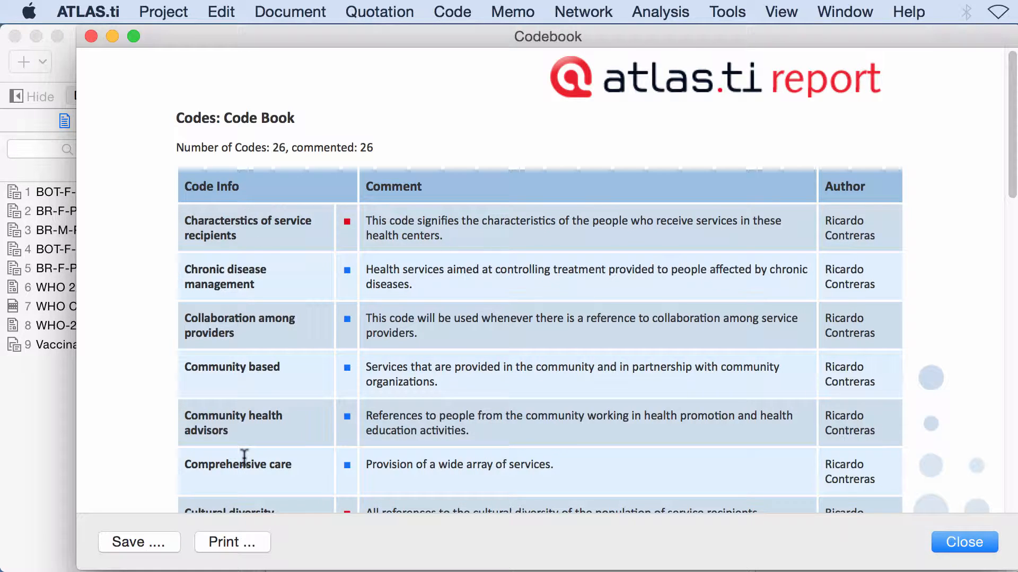
mouse_move(439, 298)
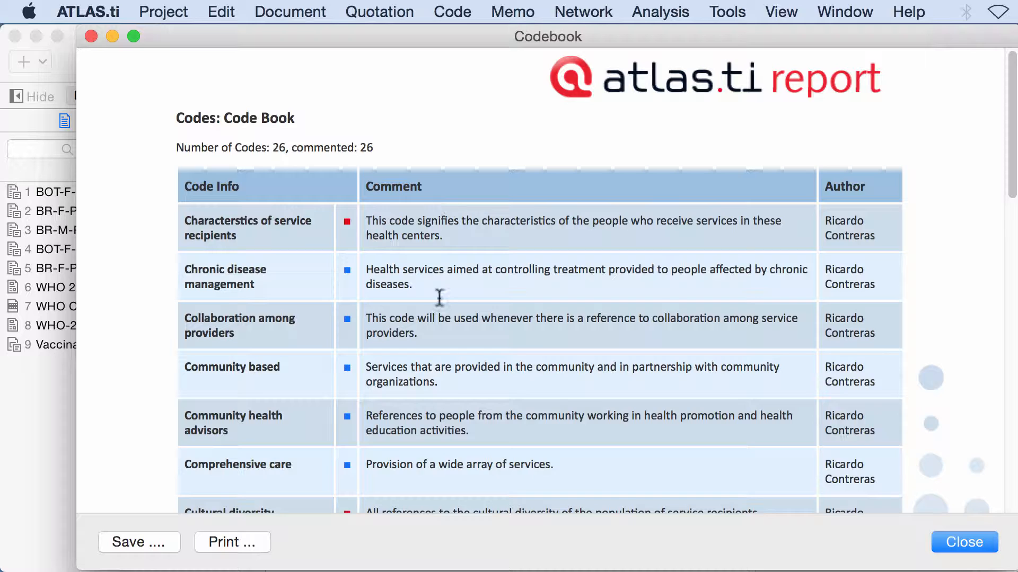
mouse_move(843, 211)
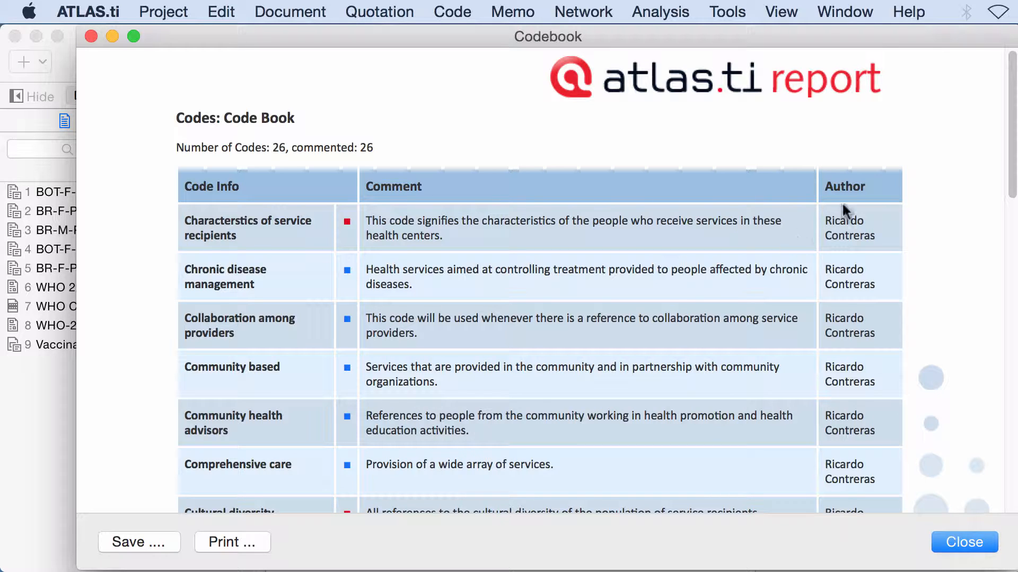
mouse_move(853, 269)
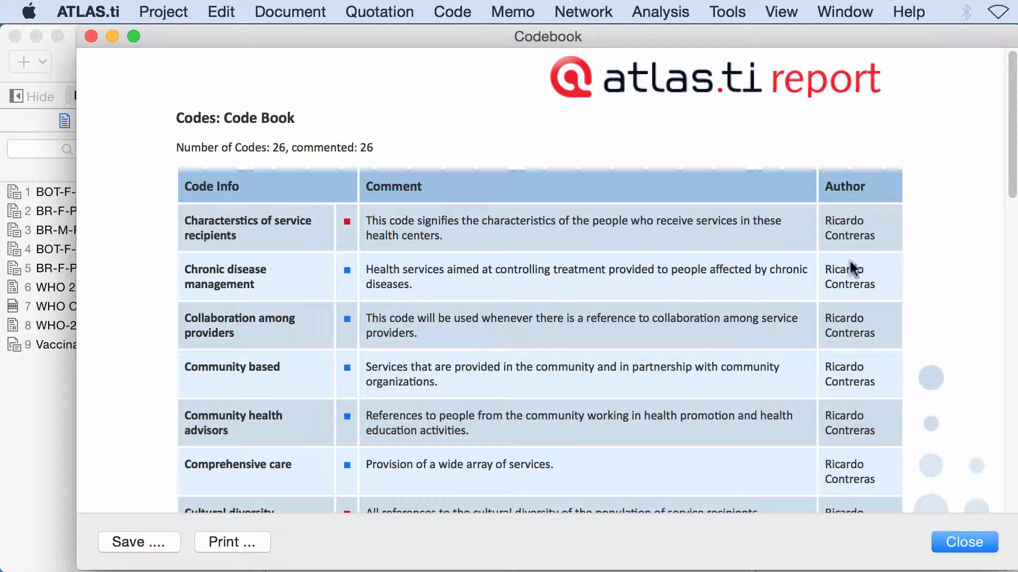
mouse_move(507, 335)
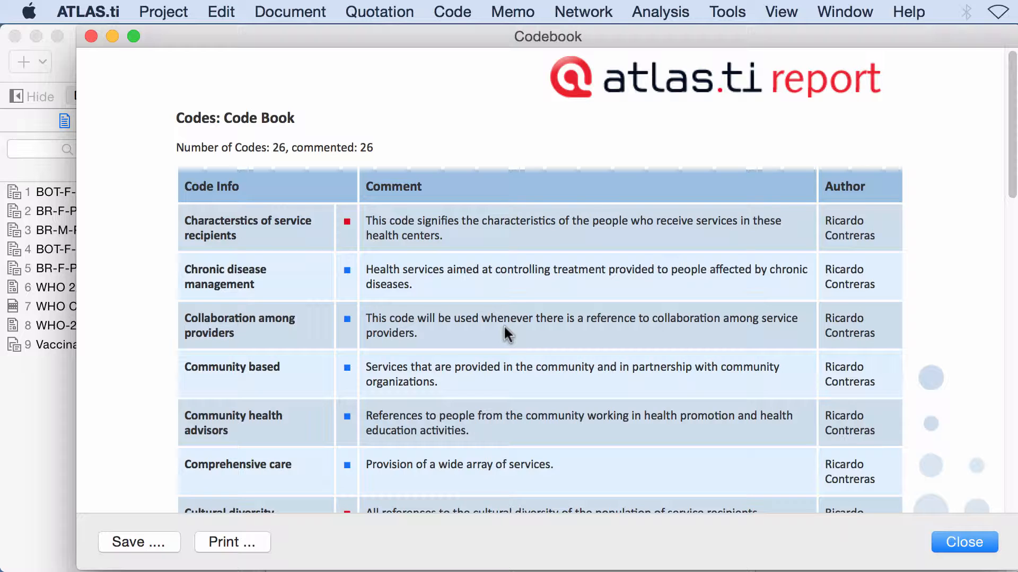
mouse_move(185, 537)
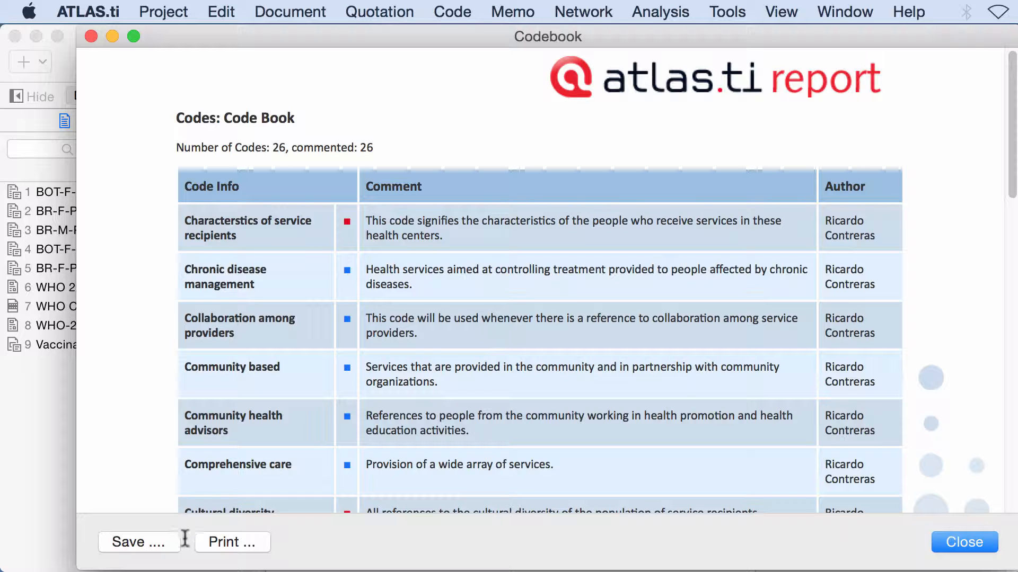
left_click(231, 542)
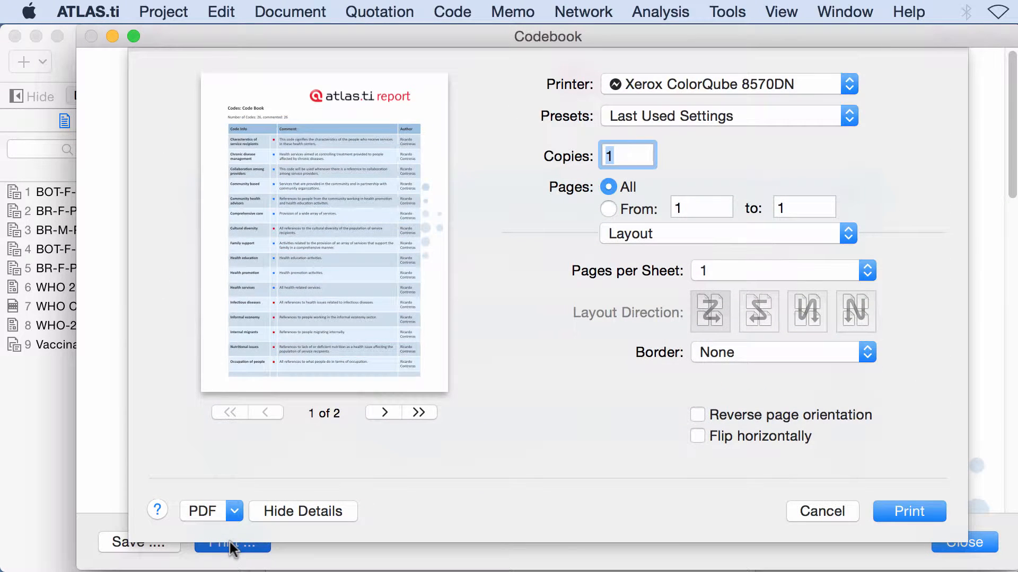
left_click(209, 511)
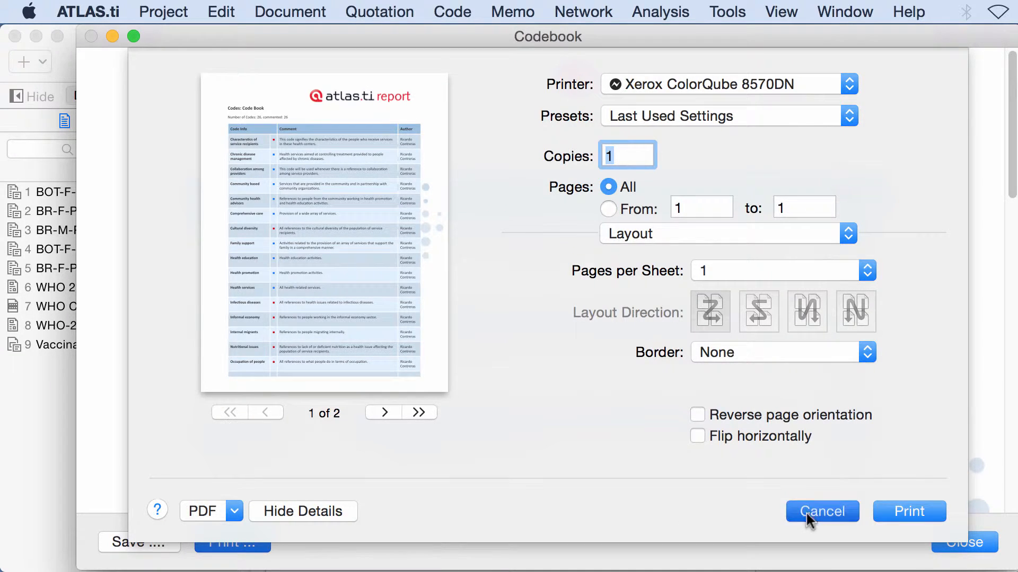
left_click(821, 511)
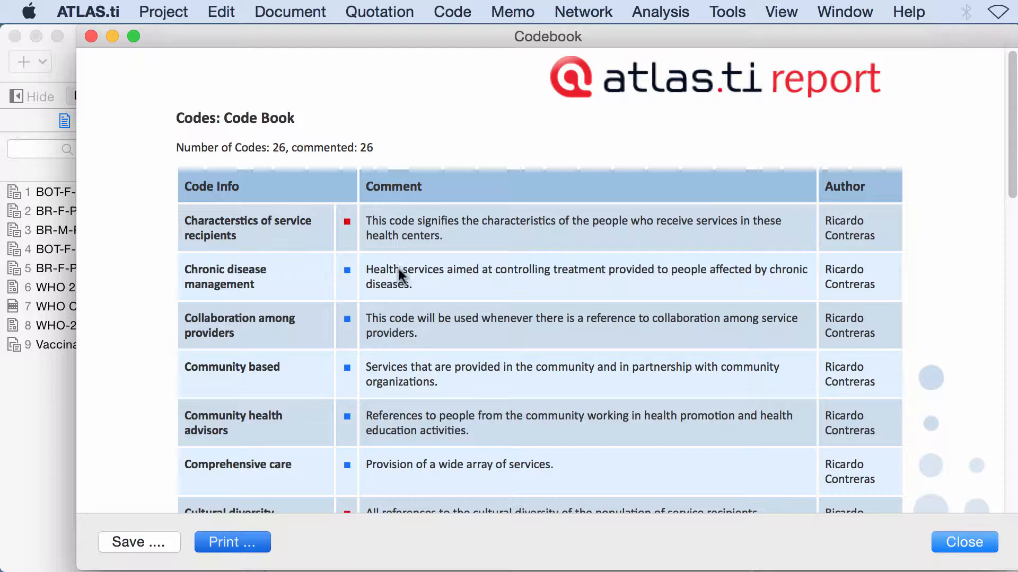
- Paste the codebook table into the new Word document and scroll back up through it
left_click(221, 12)
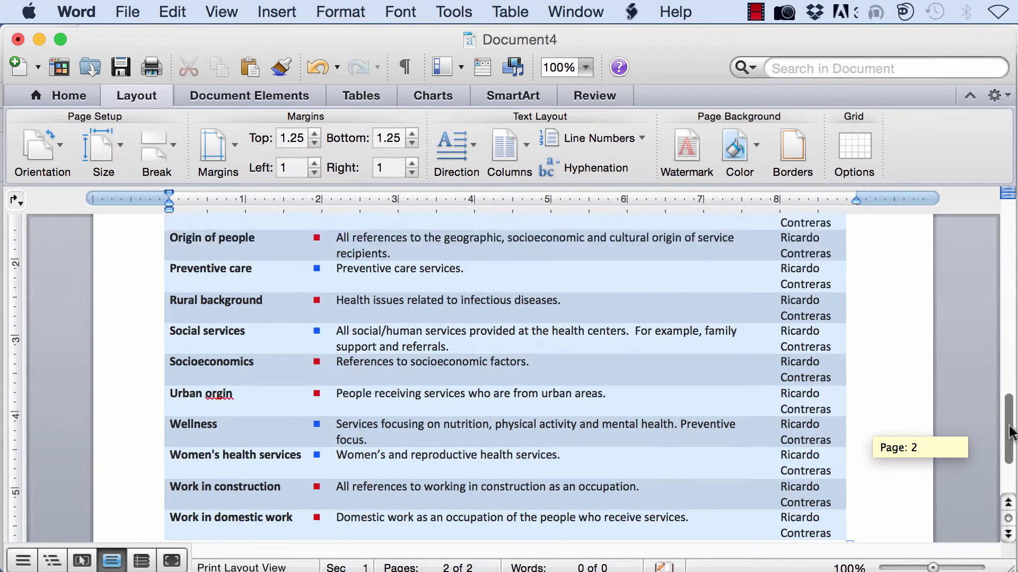
scroll("up", 3)
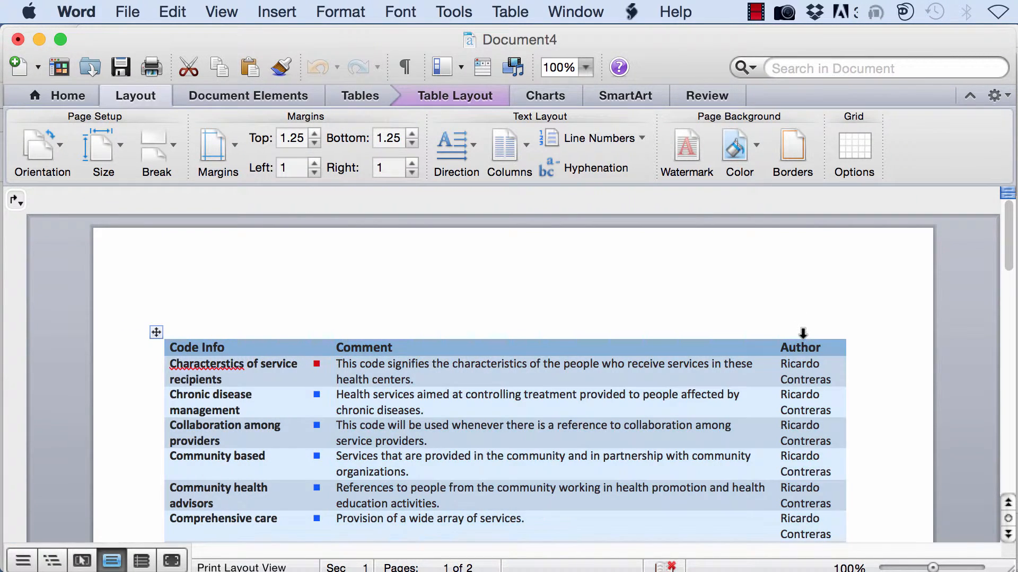
- Delete the Author column and apply a plain black grid table style without shading
right_click(801, 347)
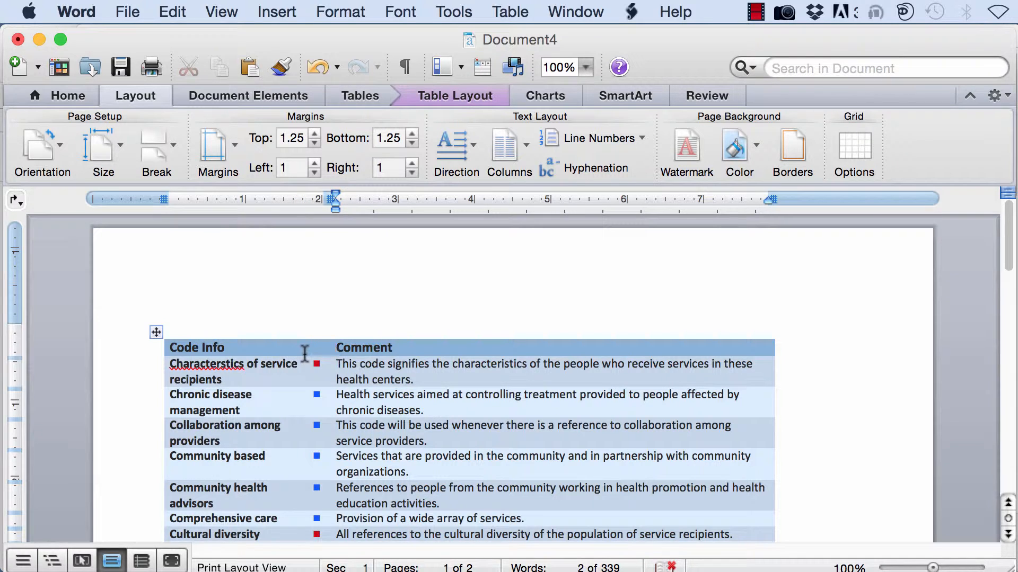
mouse_move(369, 197)
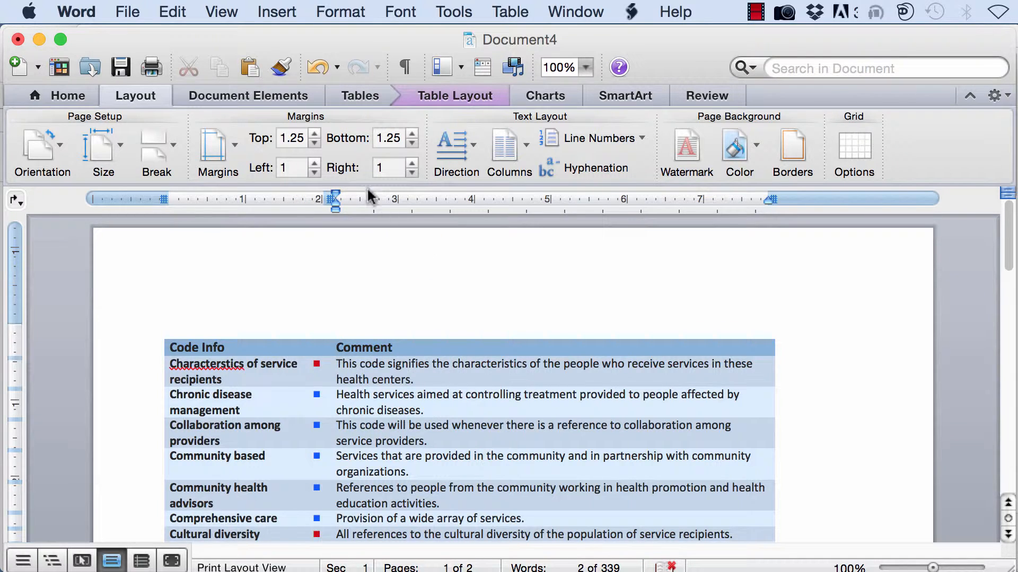
left_click(359, 95)
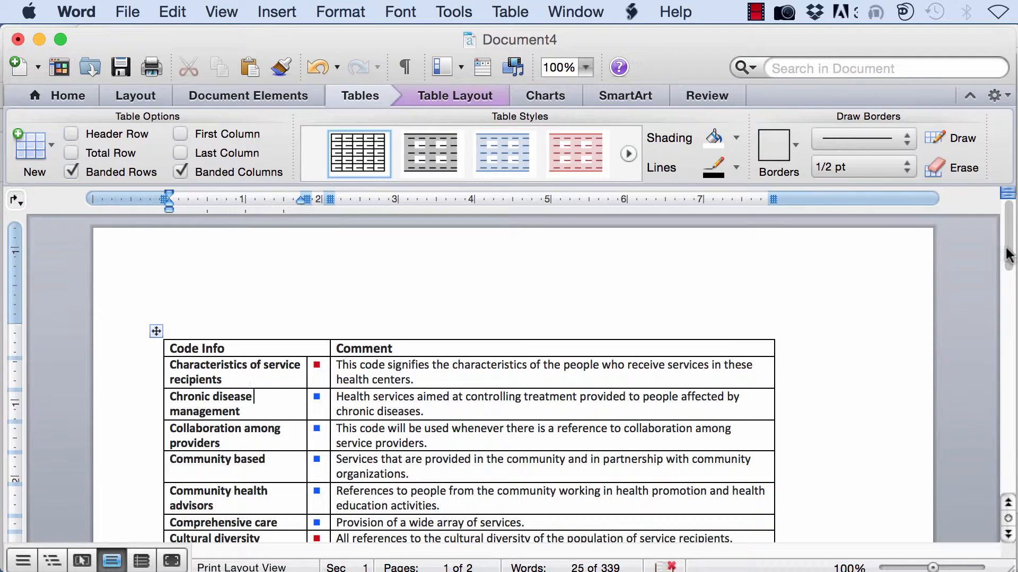
scroll("down", 3)
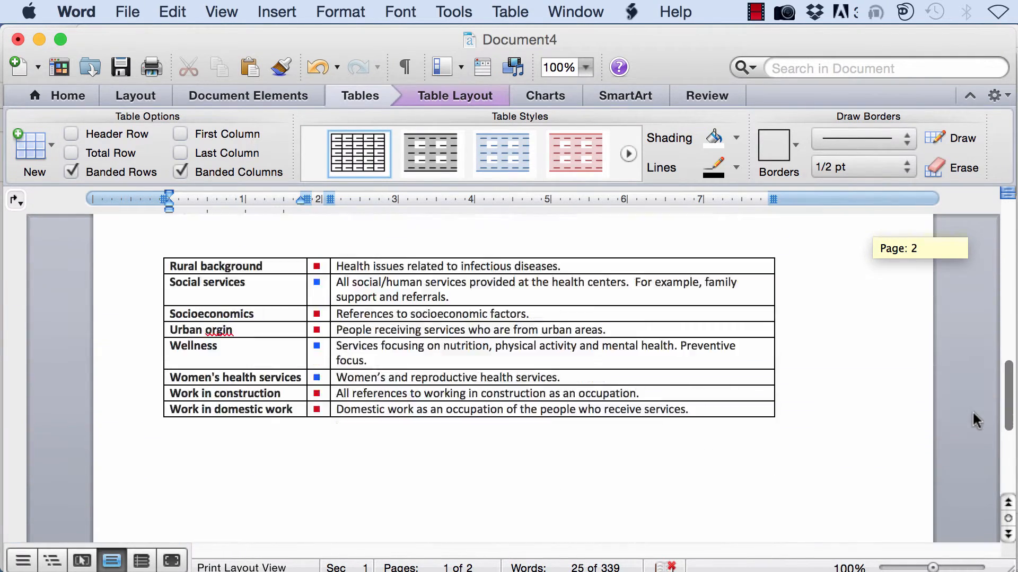
scroll("up", 3)
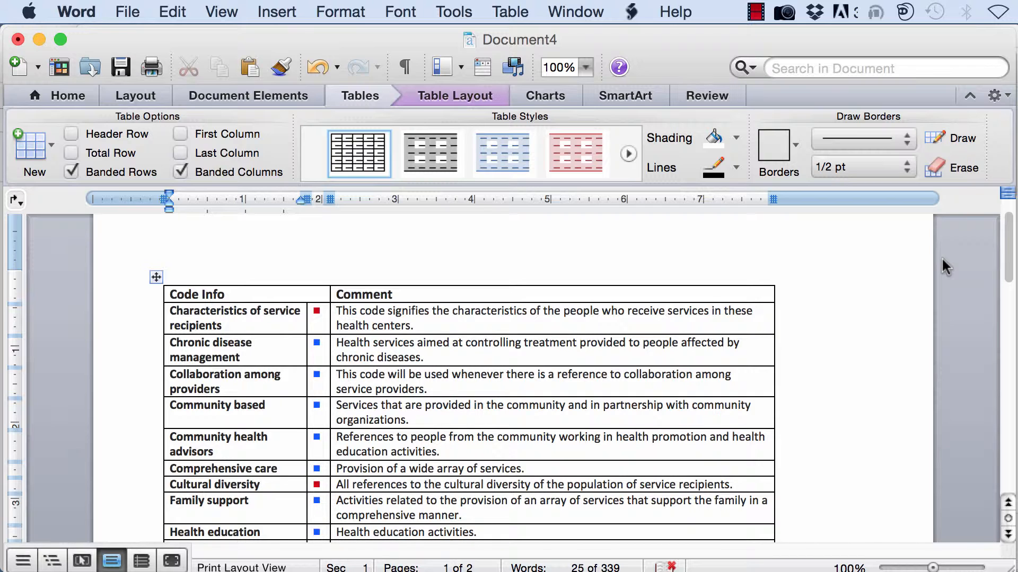
left_click(254, 343)
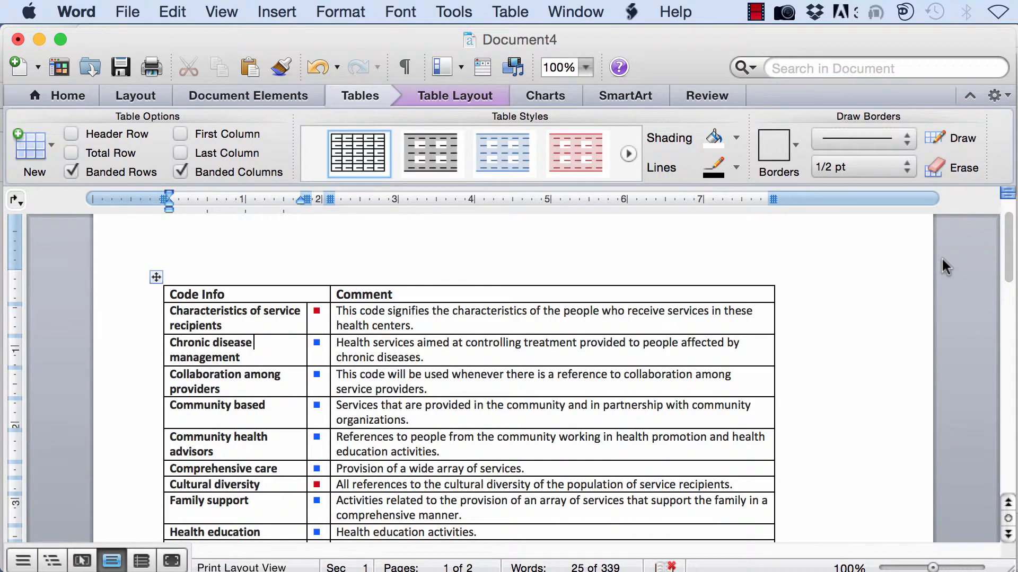